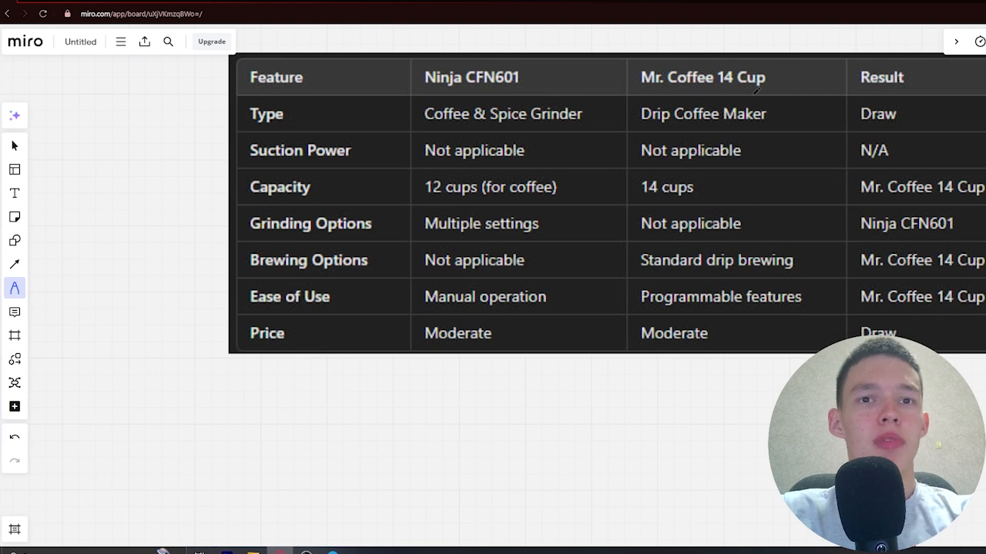
mouse_move(755, 95)
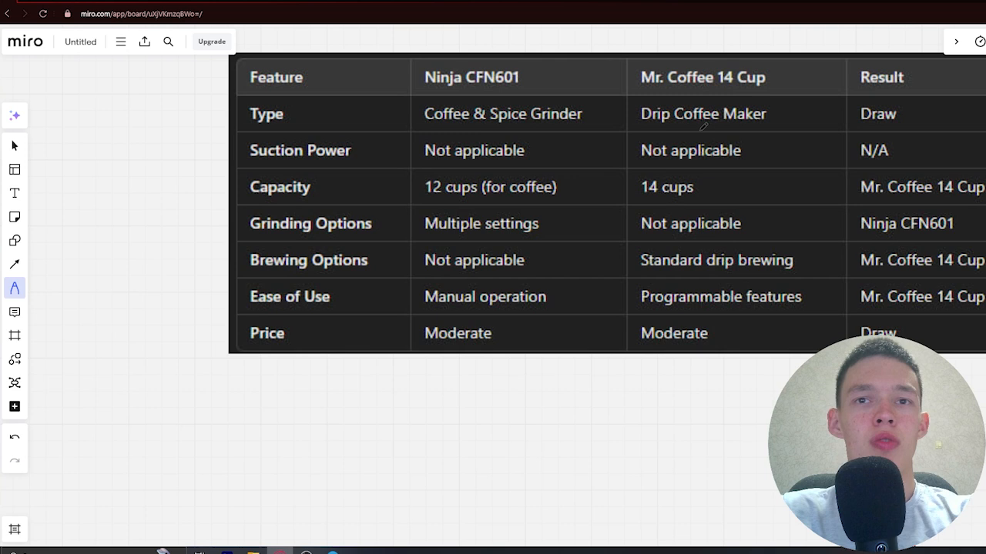
mouse_move(262, 129)
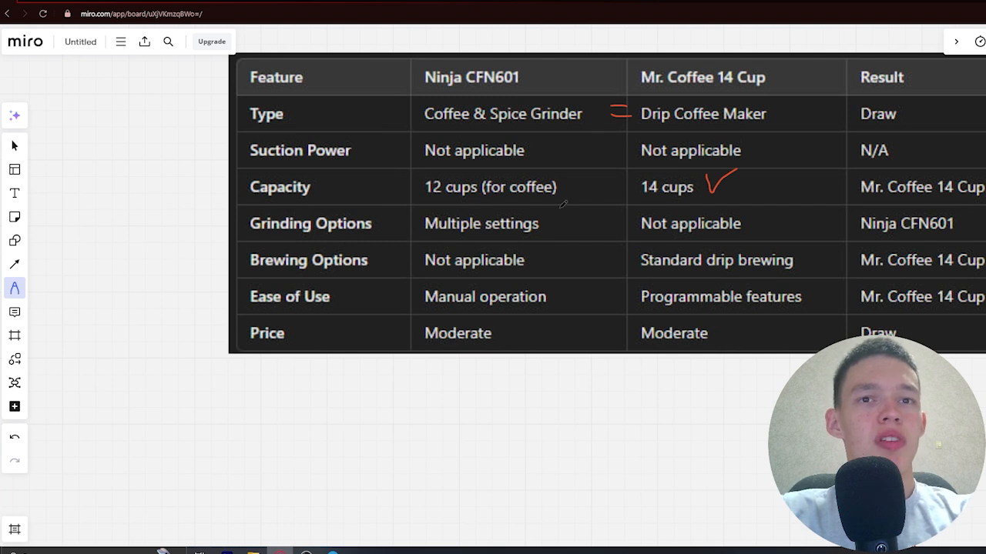
mouse_move(576, 221)
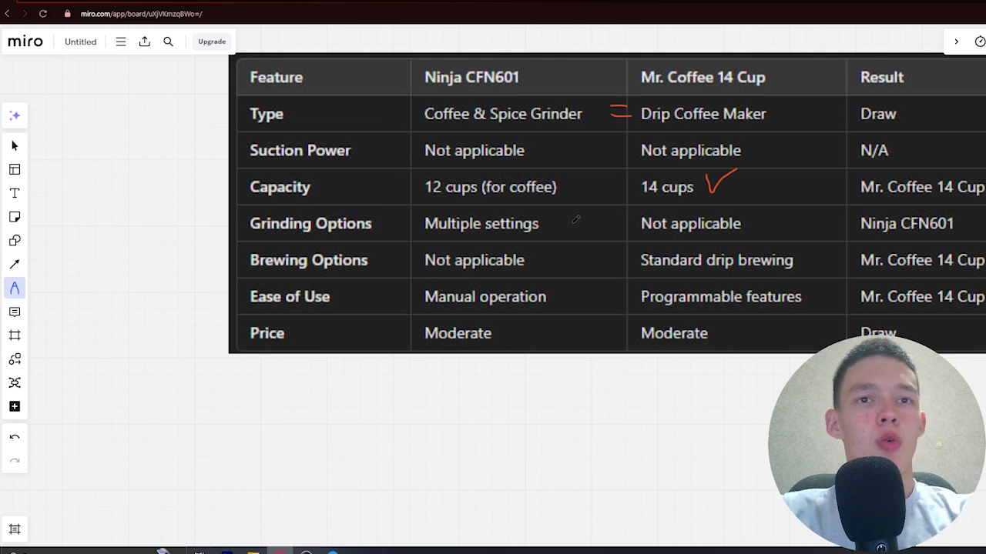
Draw a red pen checkmark on the Ninja's 'Multiple settings' grinding cell
drag(558, 231, 572, 218)
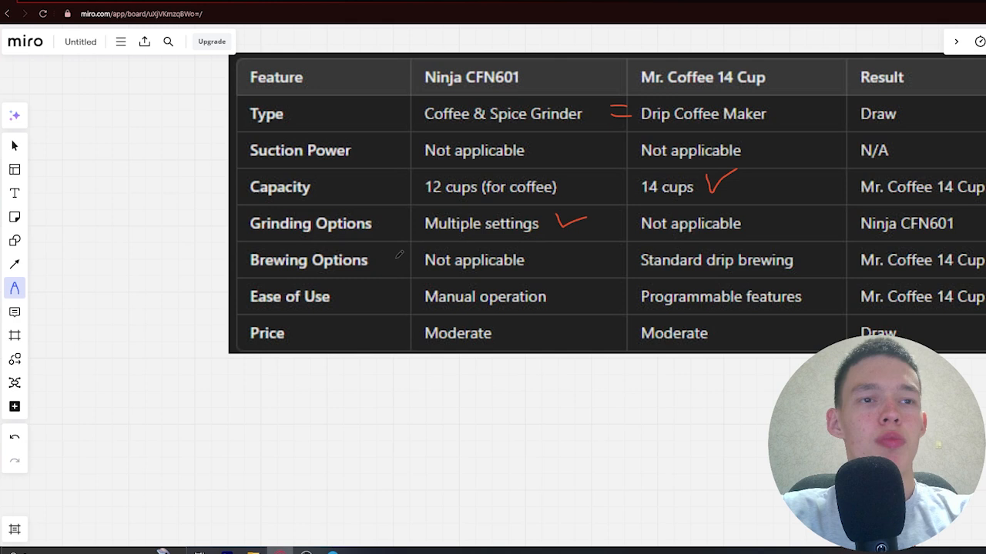
mouse_move(755, 234)
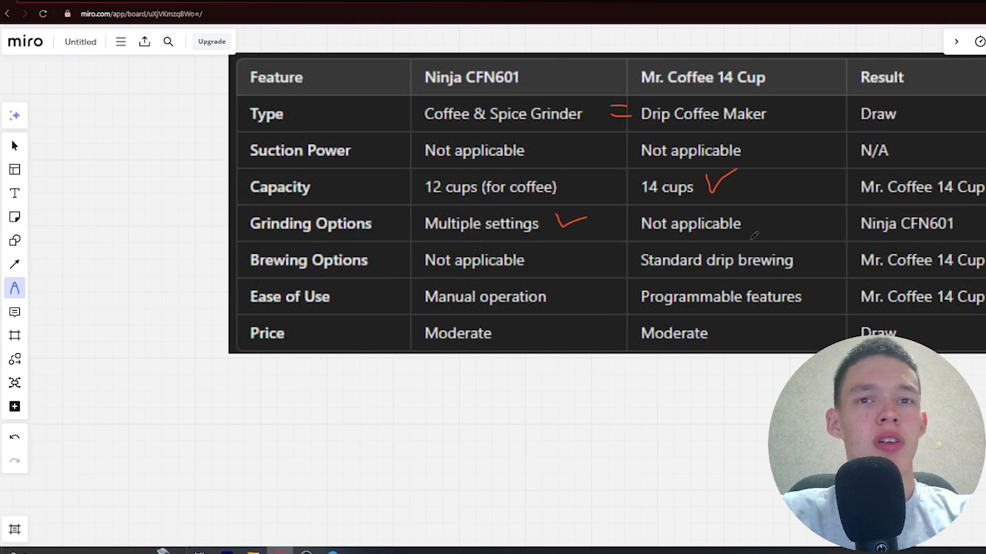
mouse_move(808, 248)
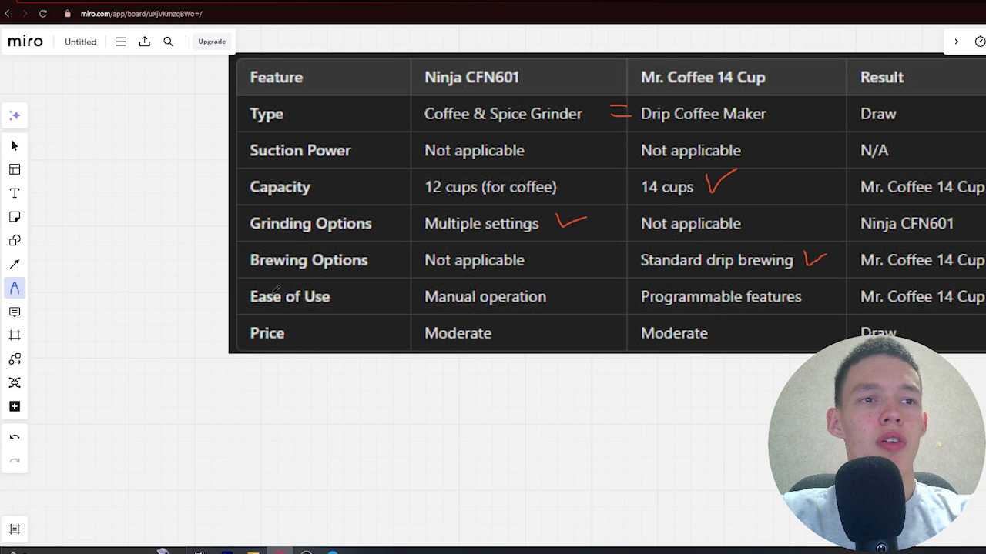
mouse_move(582, 290)
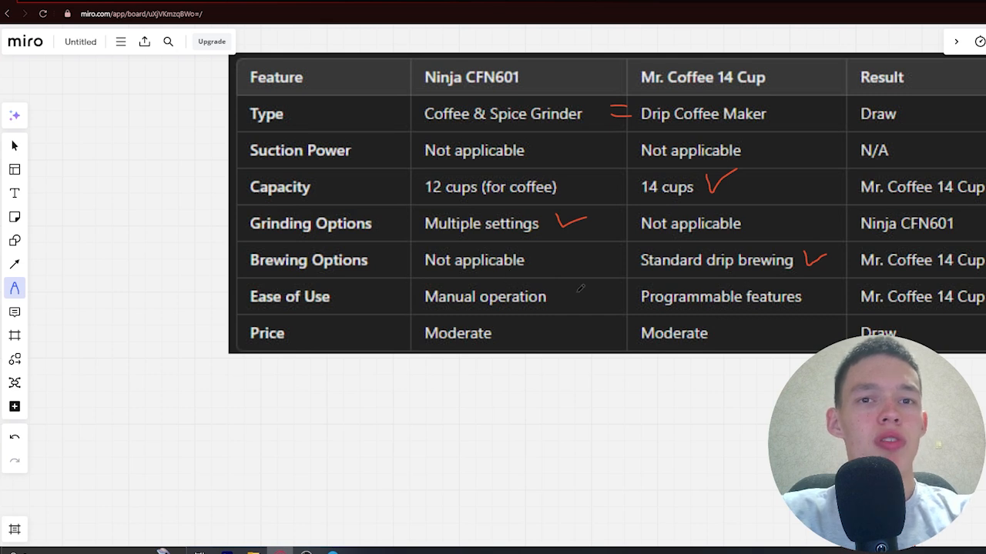